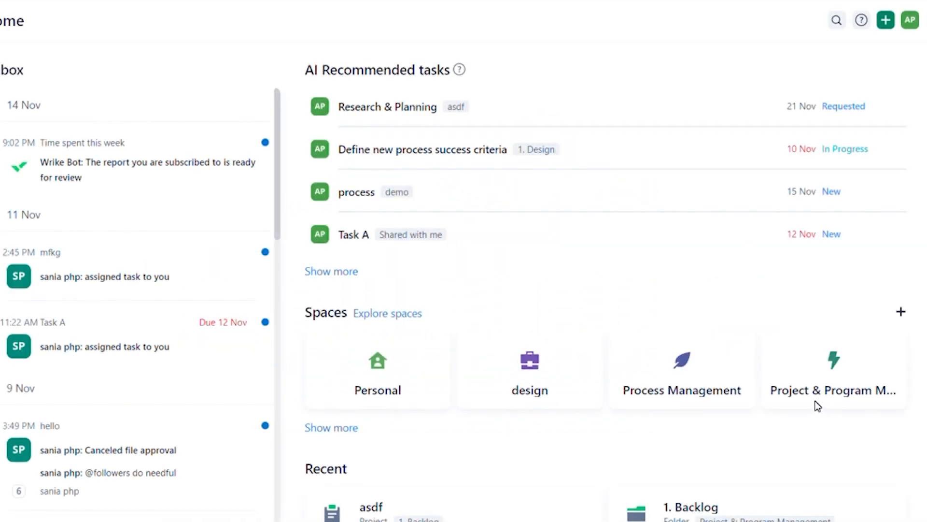
{"action": "mouse_move", "coordinate": [833, 391]}
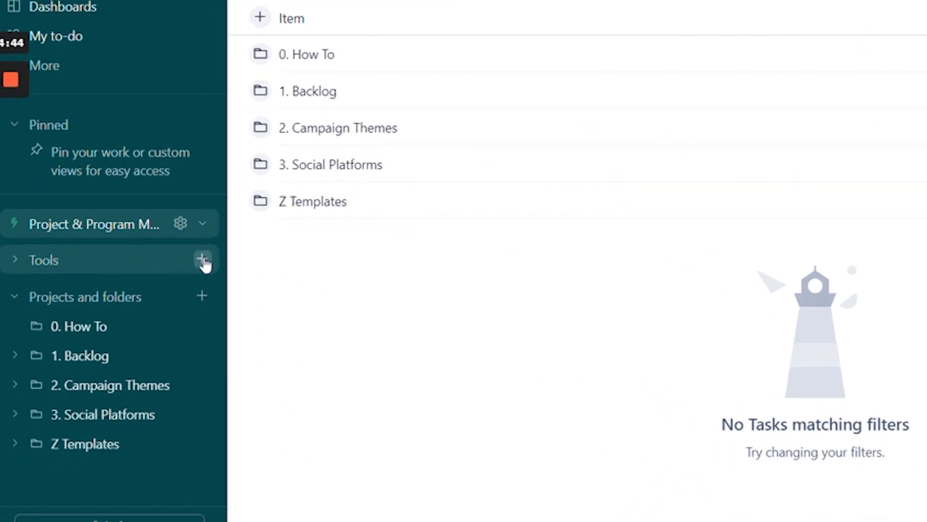
- Show the Tools options in the Project & Program Management space
{"action": "left_click", "coordinate": [202, 260]}
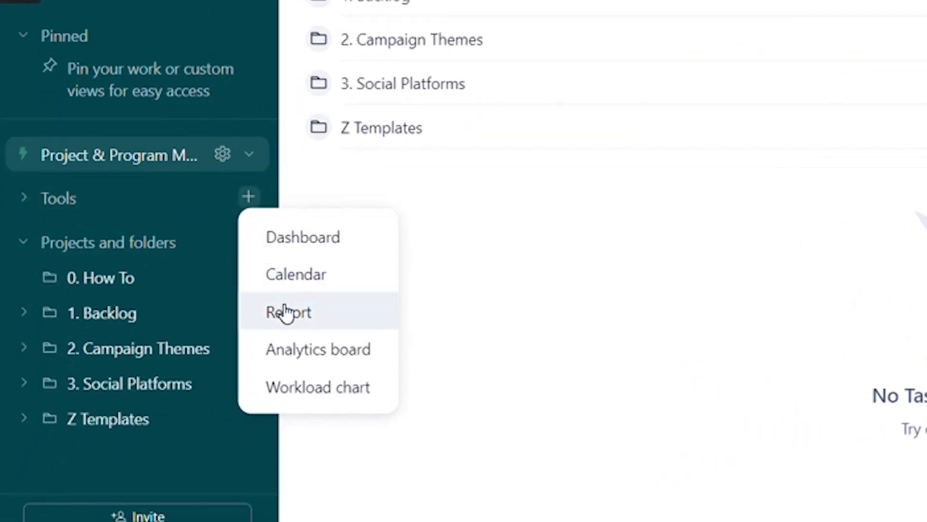
- Begin a new Report titled 'demo', keeping the Custom report type
{"action": "left_click", "coordinate": [288, 312]}
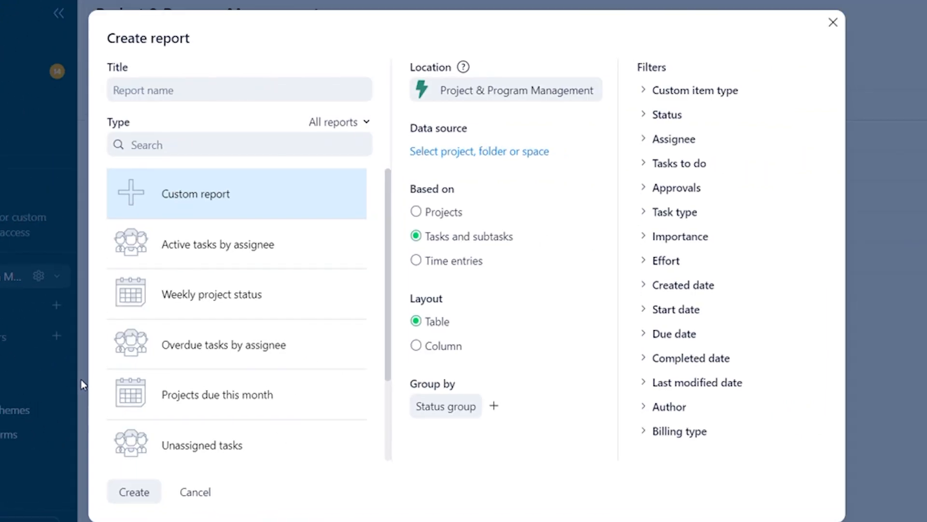
{"action": "left_click", "coordinate": [239, 90]}
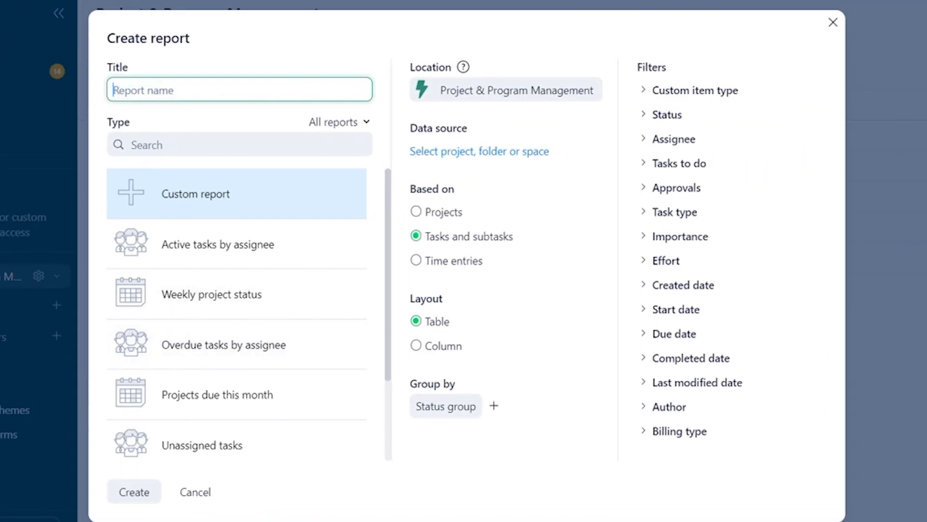
{"action": "type", "text": "demo"}
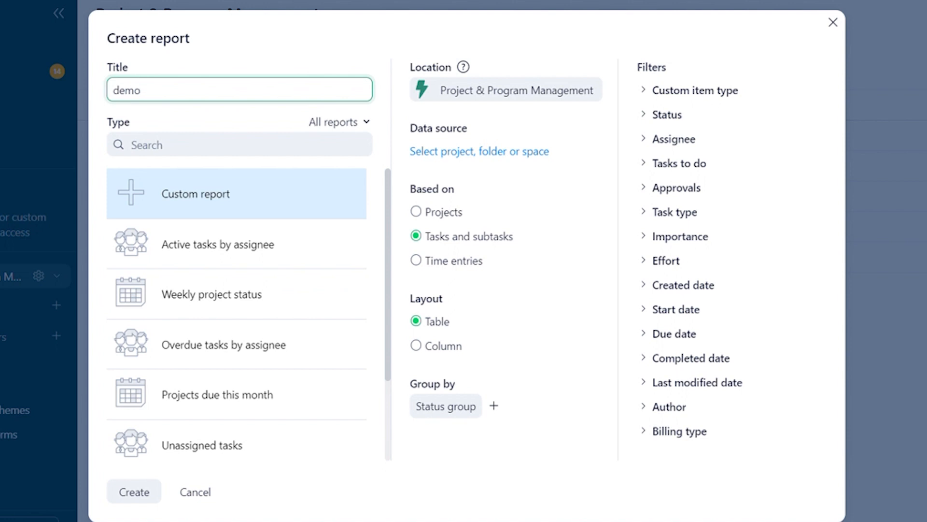
{"action": "mouse_move", "coordinate": [256, 231]}
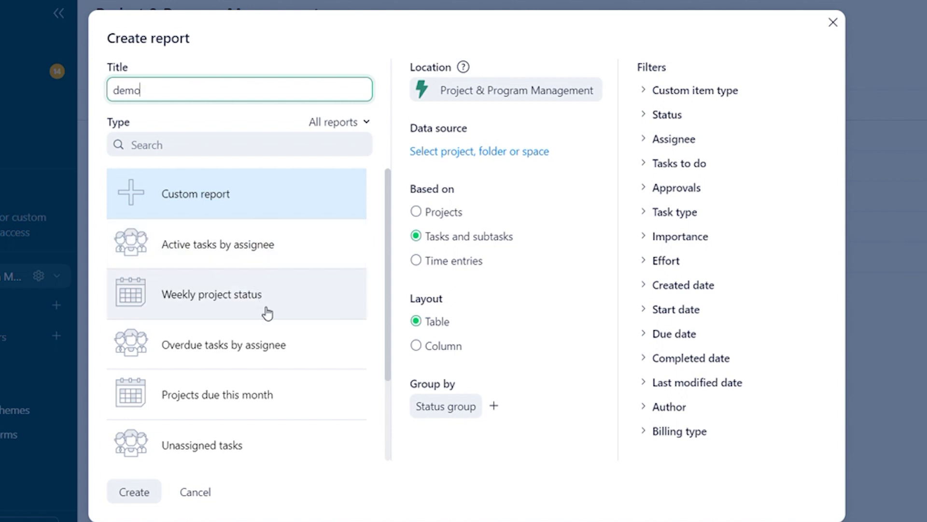
{"action": "mouse_move", "coordinate": [251, 219]}
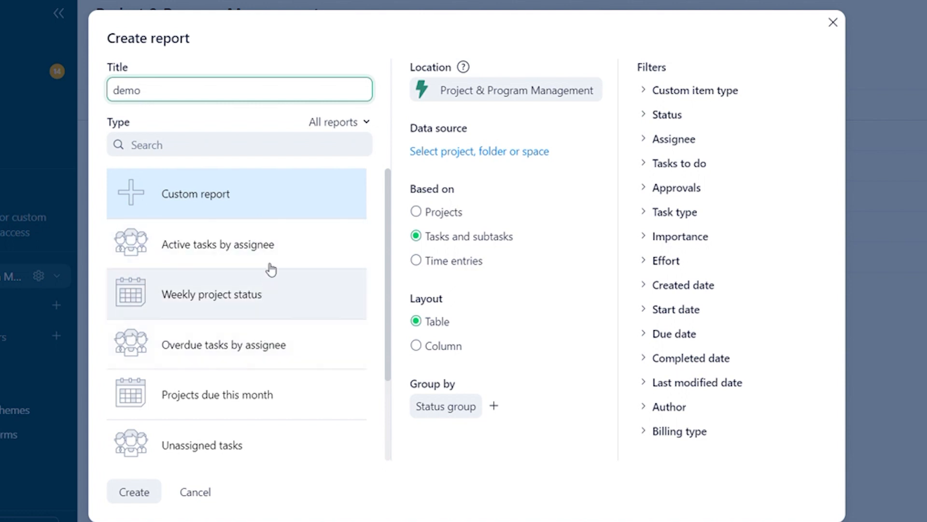
{"action": "scroll", "scroll_direction": "down", "scroll_amount": 3}
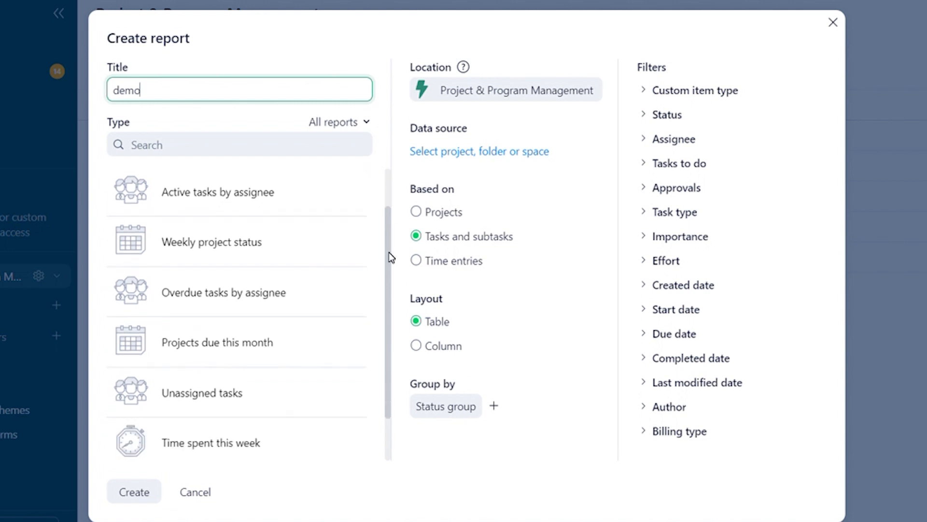
{"action": "scroll", "scroll_direction": "down", "scroll_amount": 3}
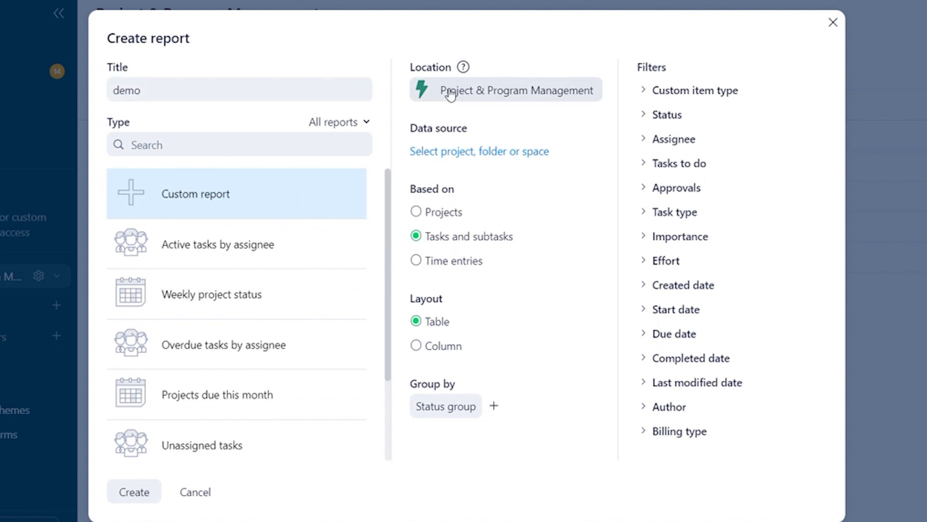
{"action": "mouse_move", "coordinate": [467, 224]}
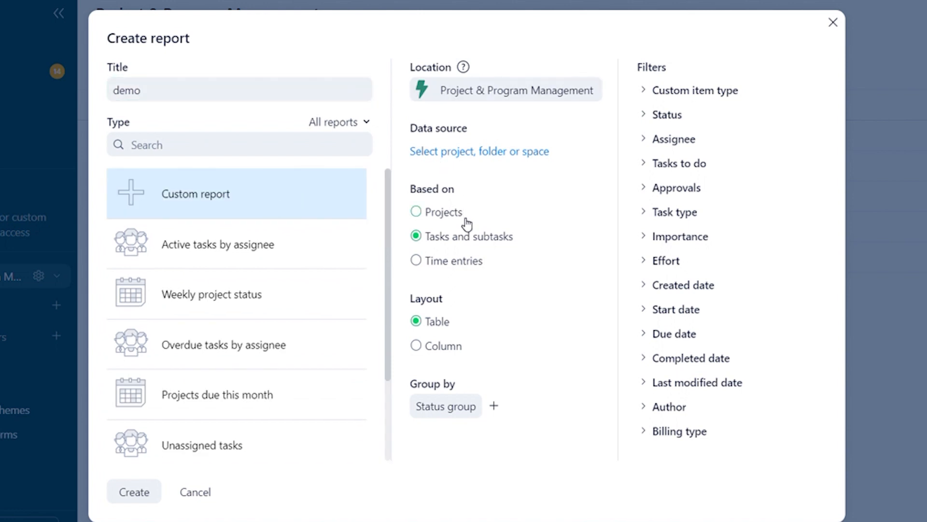
- Add 1. Backlog and 2. Campaign Themes as report sources, based on Projects
{"action": "left_click", "coordinate": [479, 151]}
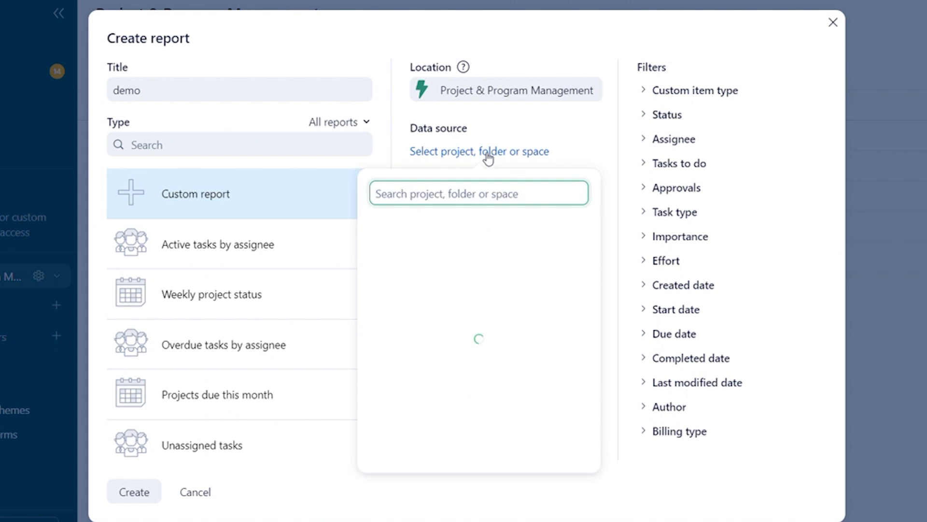
{"action": "type", "text": "bac"}
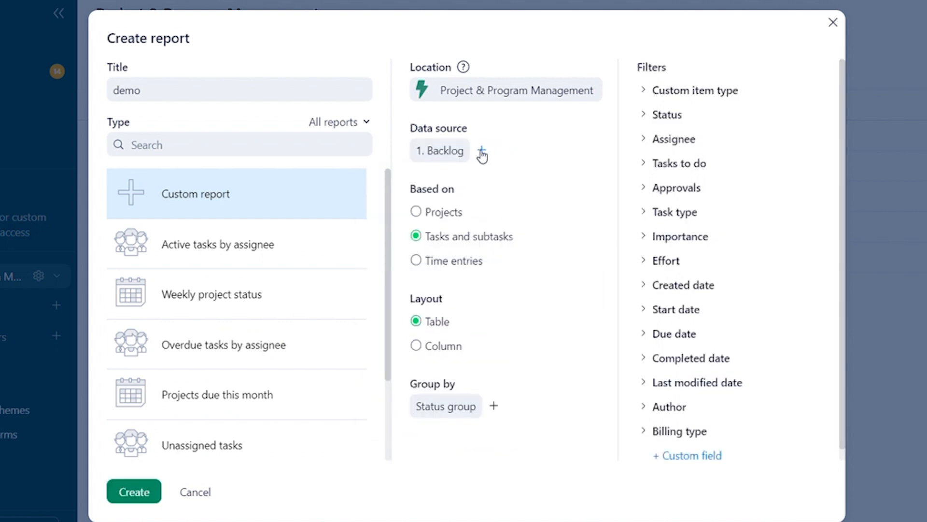
{"action": "left_click", "coordinate": [482, 151]}
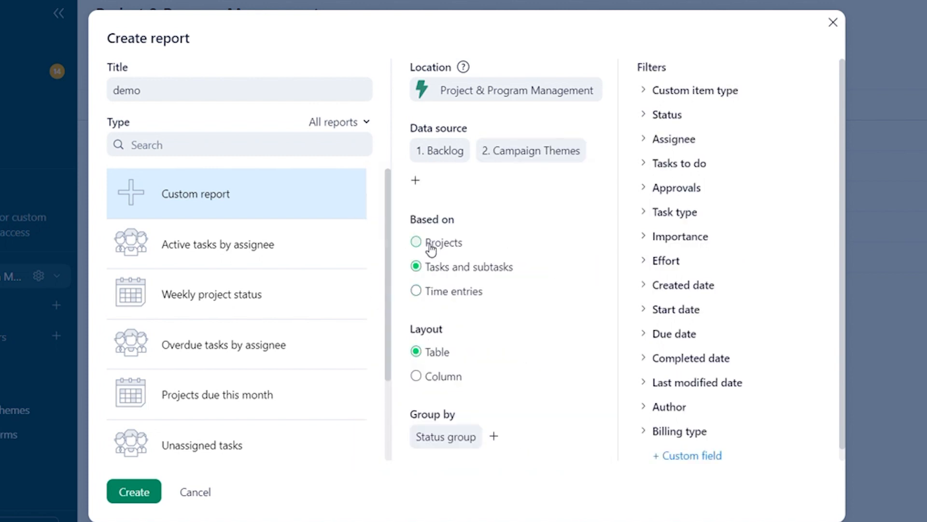
{"action": "left_click", "coordinate": [416, 243]}
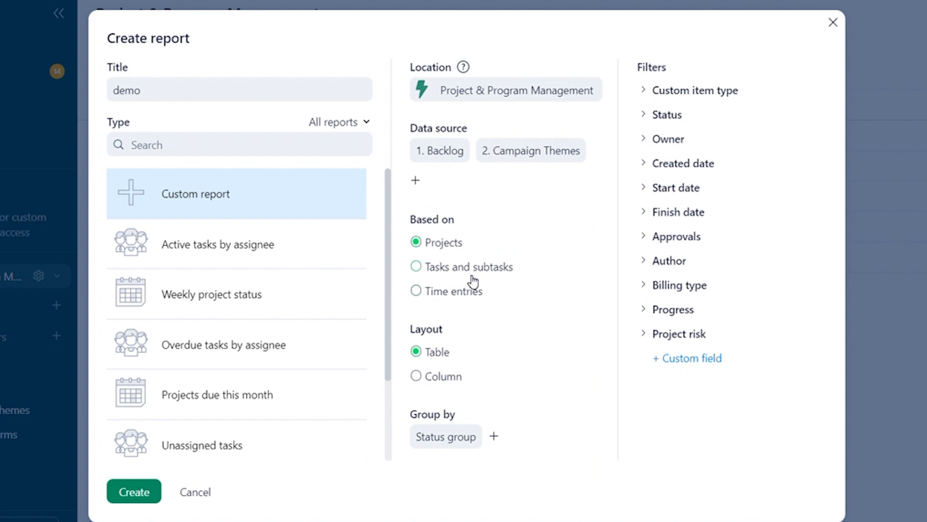
{"action": "mouse_move", "coordinate": [701, 107]}
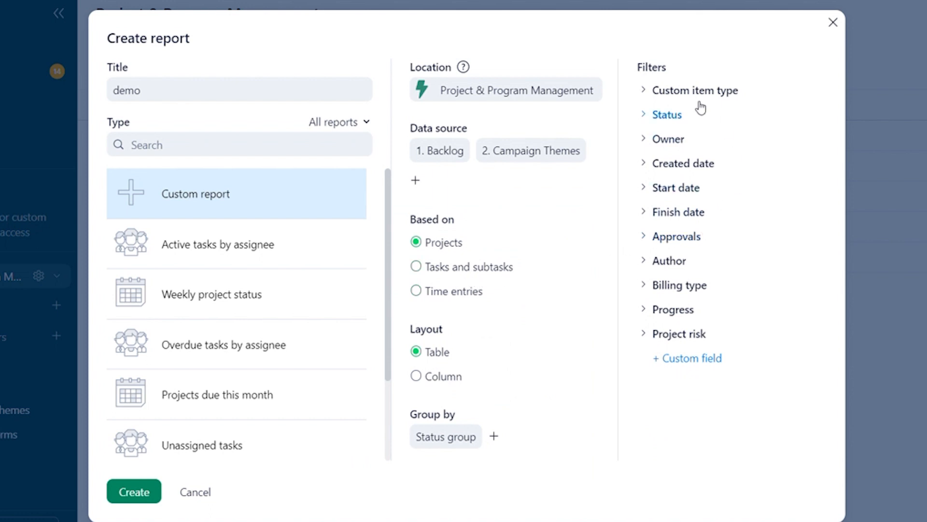
{"action": "mouse_move", "coordinate": [691, 127]}
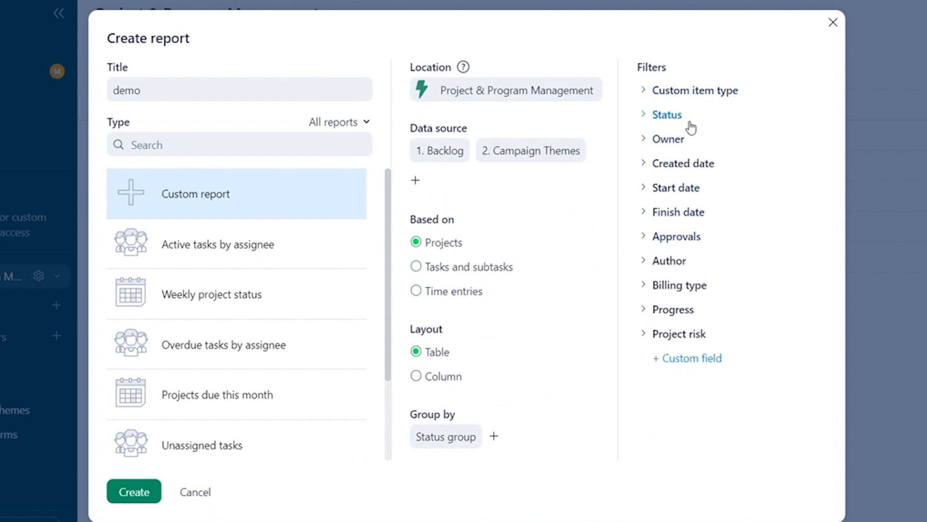
{"action": "mouse_move", "coordinate": [686, 137]}
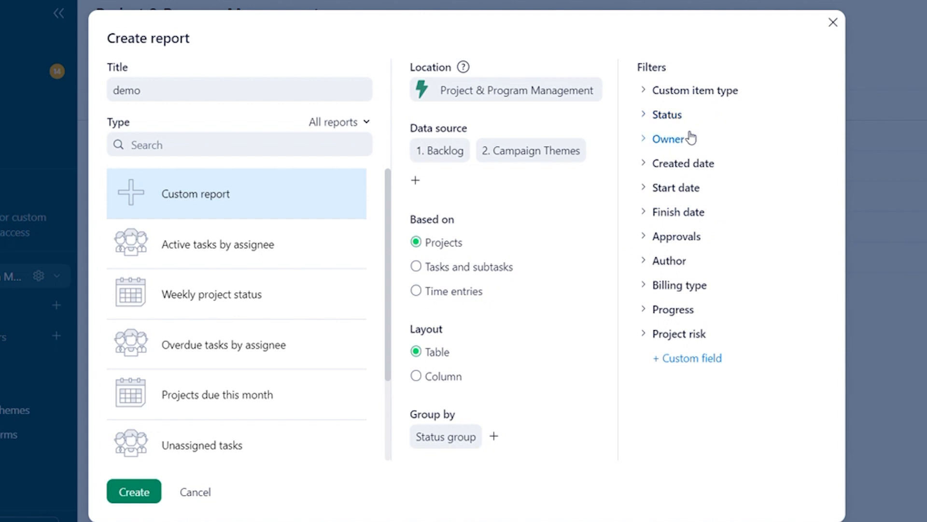
{"action": "mouse_move", "coordinate": [671, 147]}
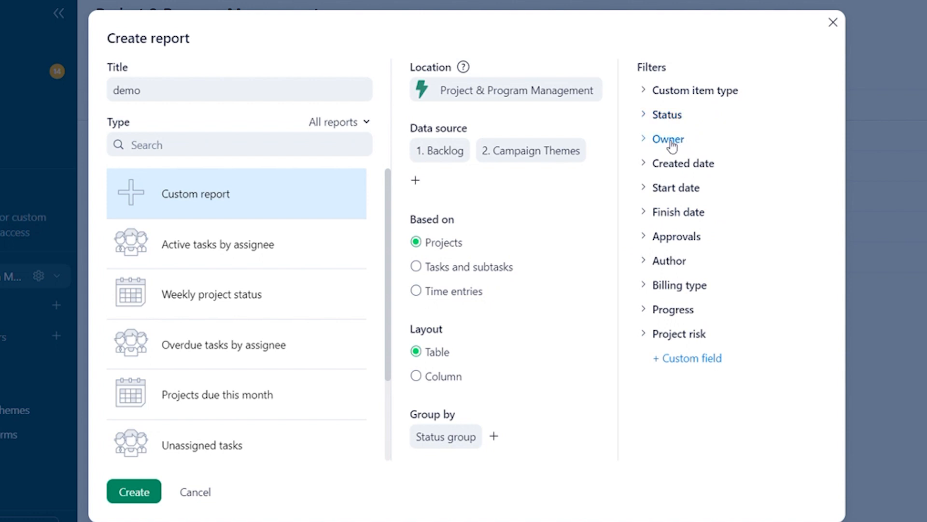
- Filter by two Owner users, Start date Today and Finish date This month
{"action": "left_click", "coordinate": [667, 139]}
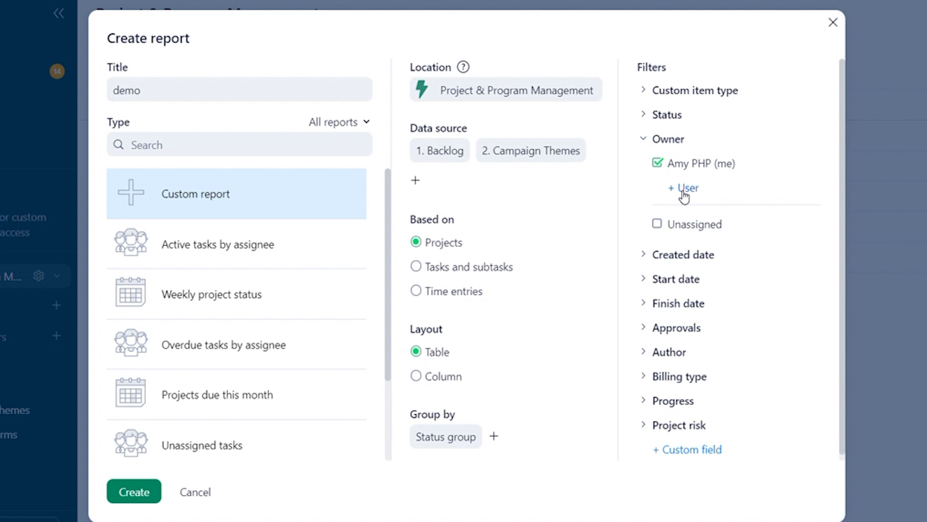
{"action": "left_click", "coordinate": [682, 187]}
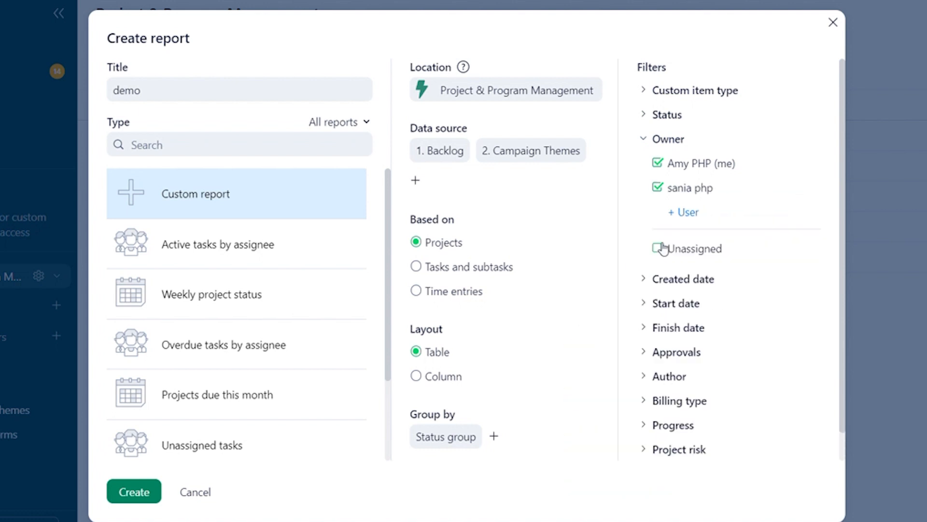
{"action": "left_click", "coordinate": [675, 303]}
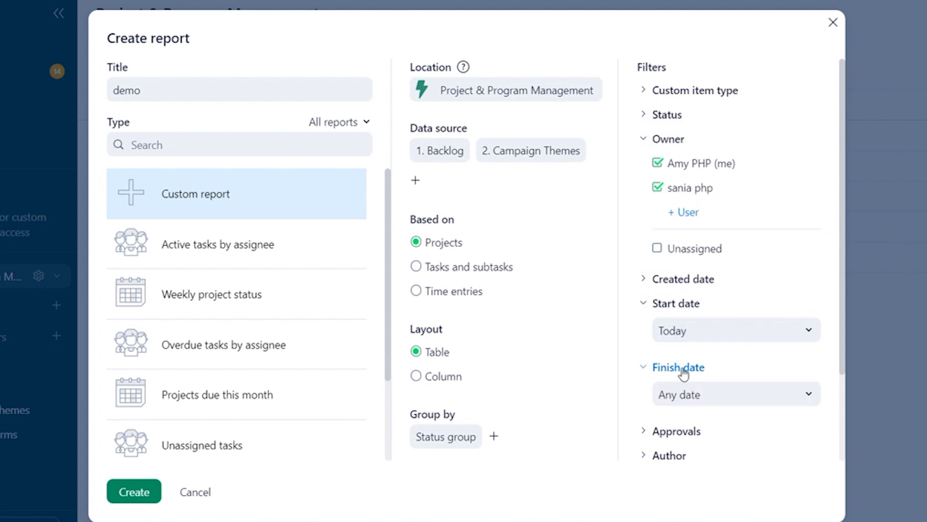
{"action": "left_click", "coordinate": [735, 394]}
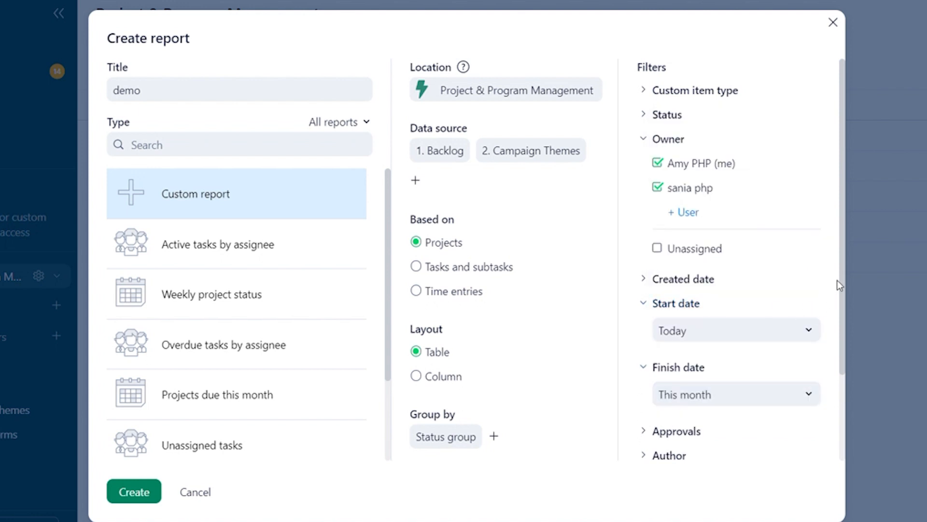
{"action": "scroll", "scroll_direction": "down", "scroll_amount": 3}
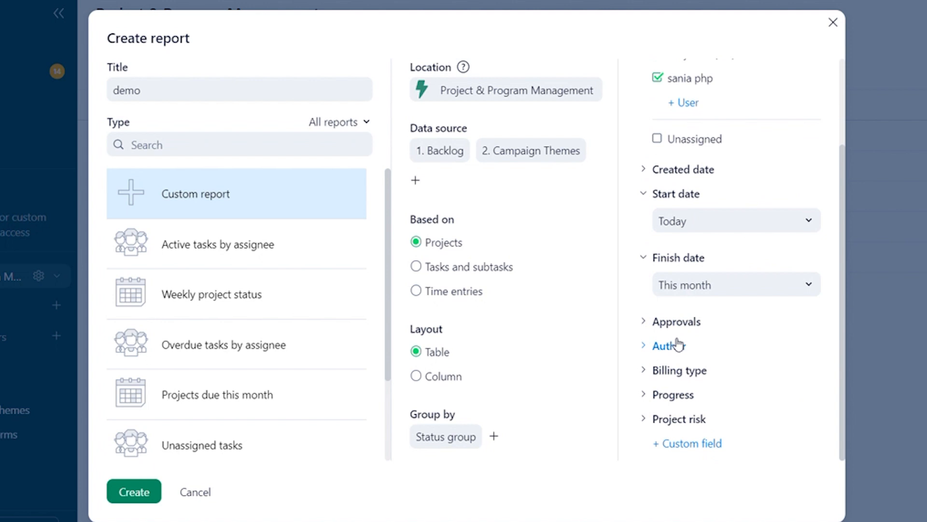
{"action": "mouse_move", "coordinate": [504, 356]}
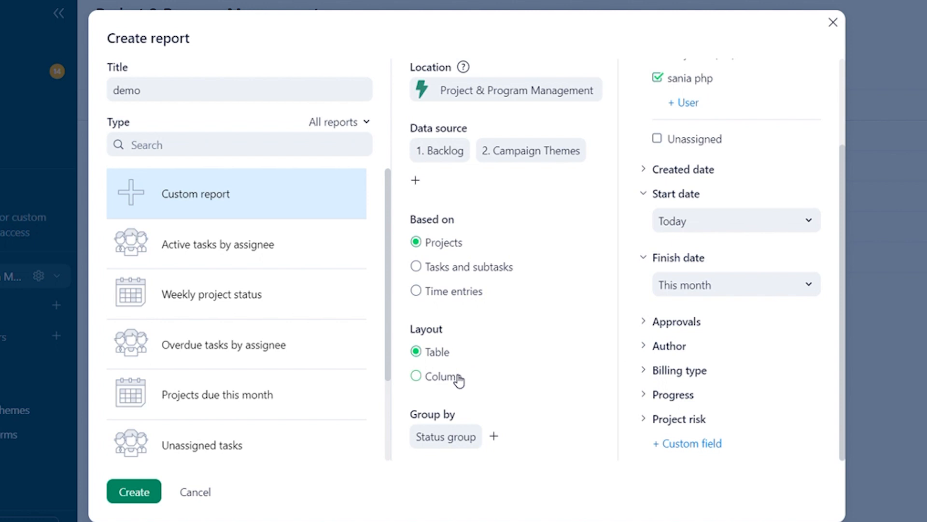
{"action": "mouse_move", "coordinate": [436, 390]}
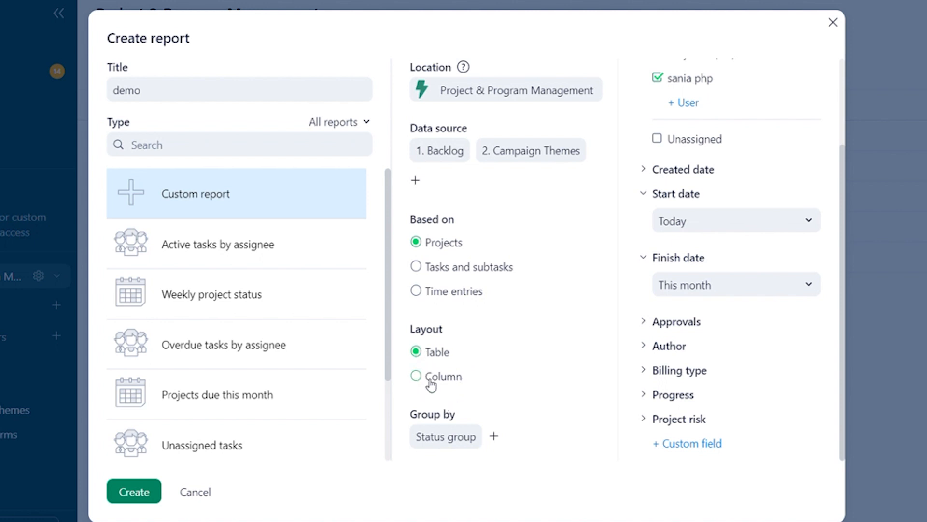
- Set Column layout grouped by Owner and Status, and create the report
{"action": "left_click", "coordinate": [416, 376]}
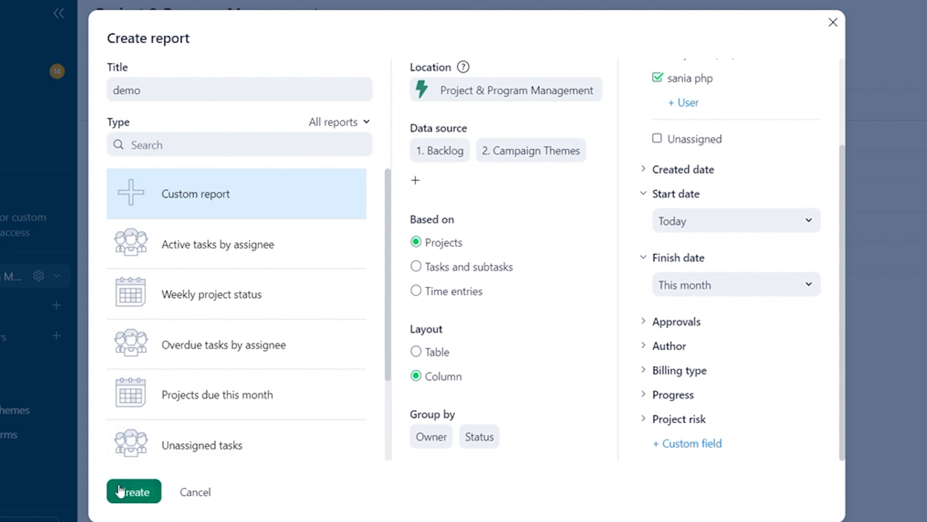
{"action": "left_click", "coordinate": [134, 491]}
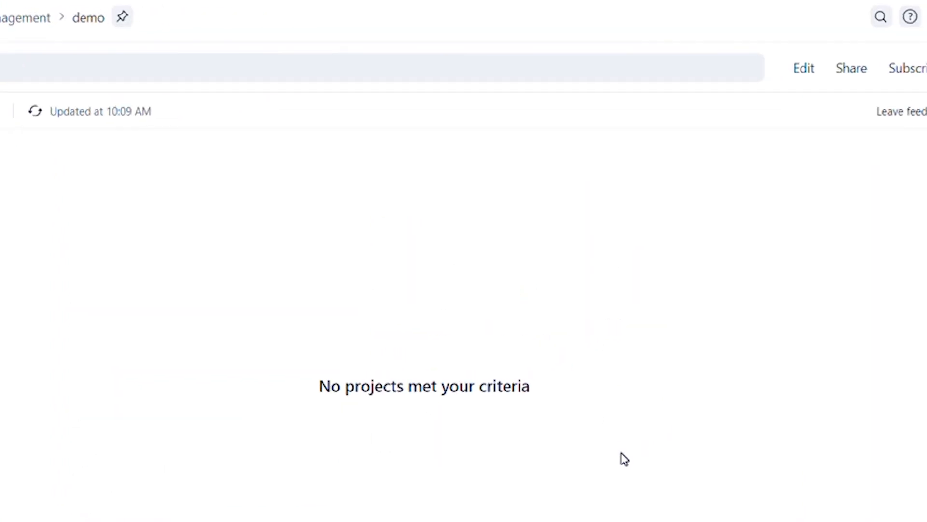
- Edit the report to be based on Tasks and subtasks, then save
{"action": "left_click", "coordinate": [802, 68]}
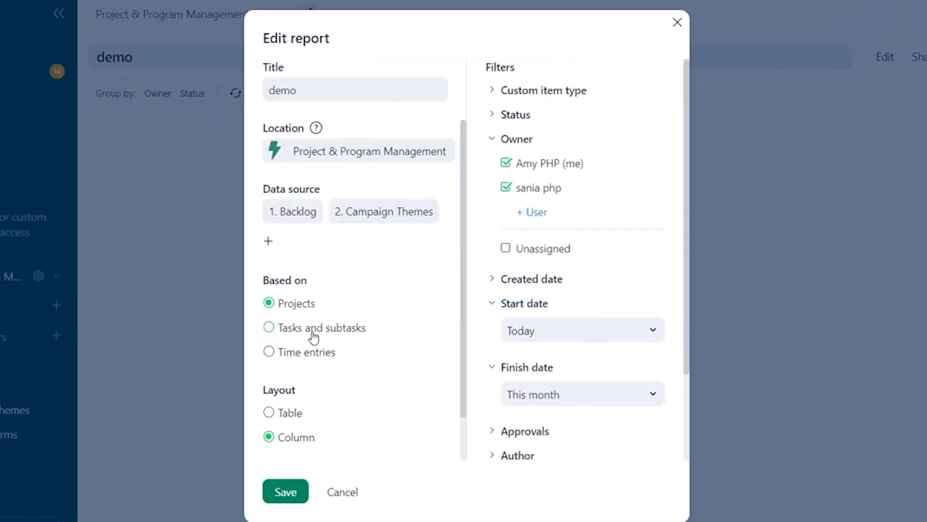
{"action": "left_click", "coordinate": [285, 491]}
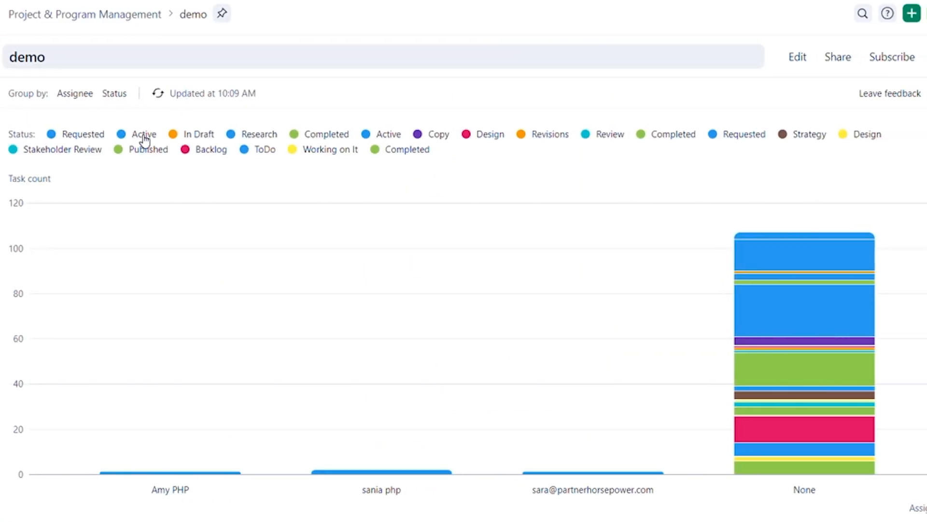
{"action": "left_click", "coordinate": [144, 134]}
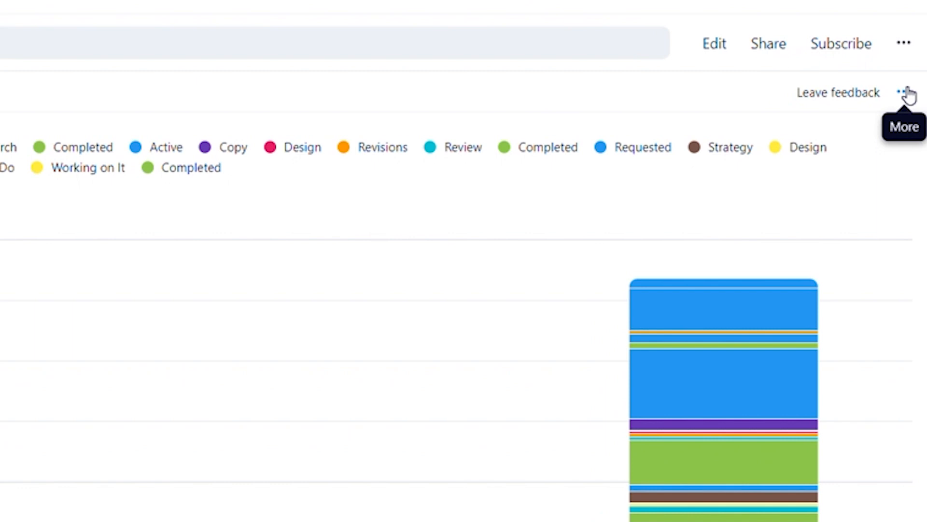
- Switch the chart to Side by side view and open More actions
{"action": "left_click", "coordinate": [903, 43]}
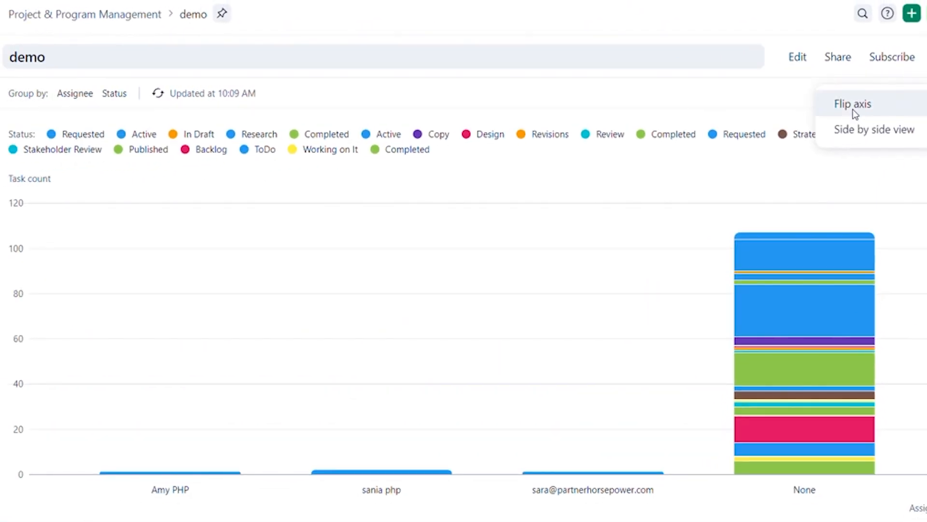
{"action": "left_click", "coordinate": [852, 103]}
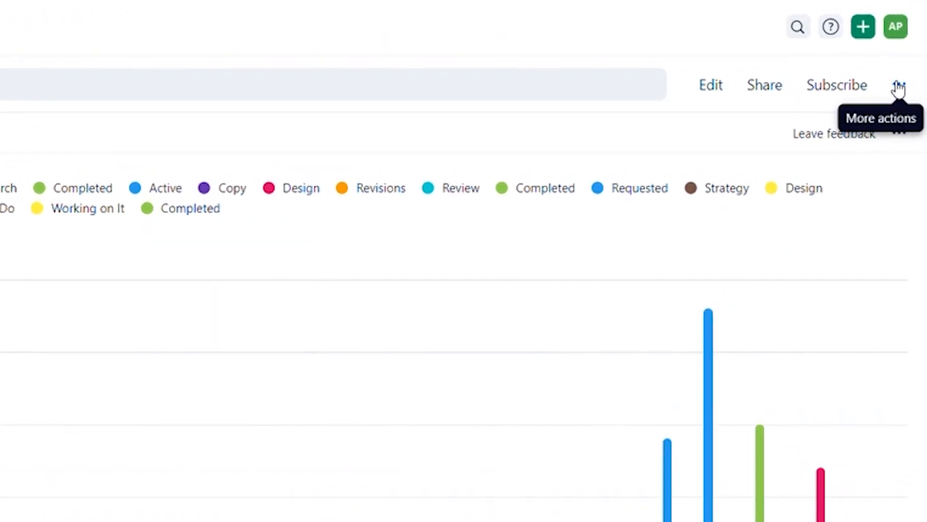
{"action": "left_click", "coordinate": [899, 85]}
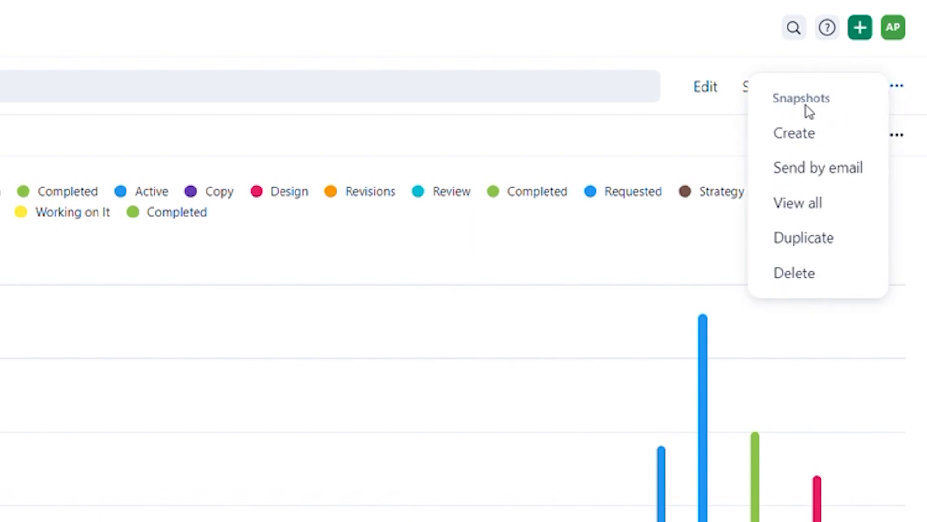
{"action": "mouse_move", "coordinate": [803, 111]}
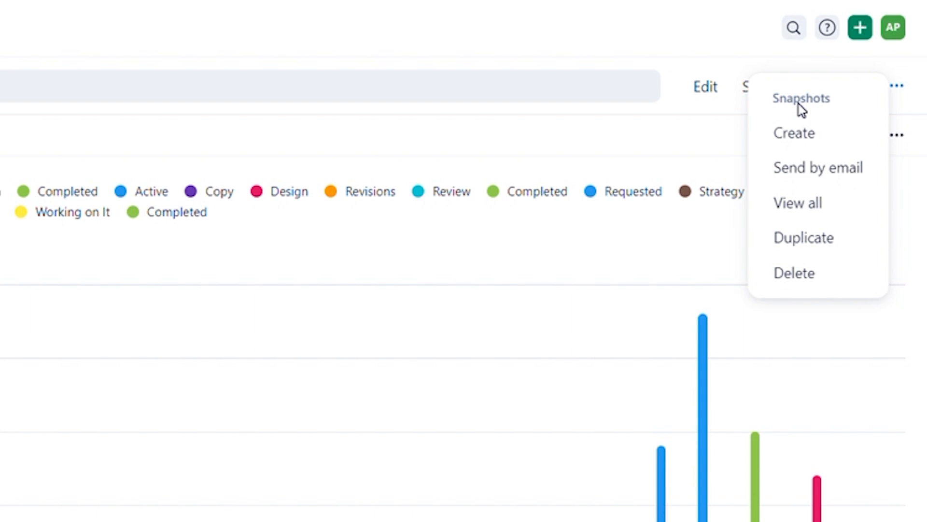
{"action": "mouse_move", "coordinate": [817, 168]}
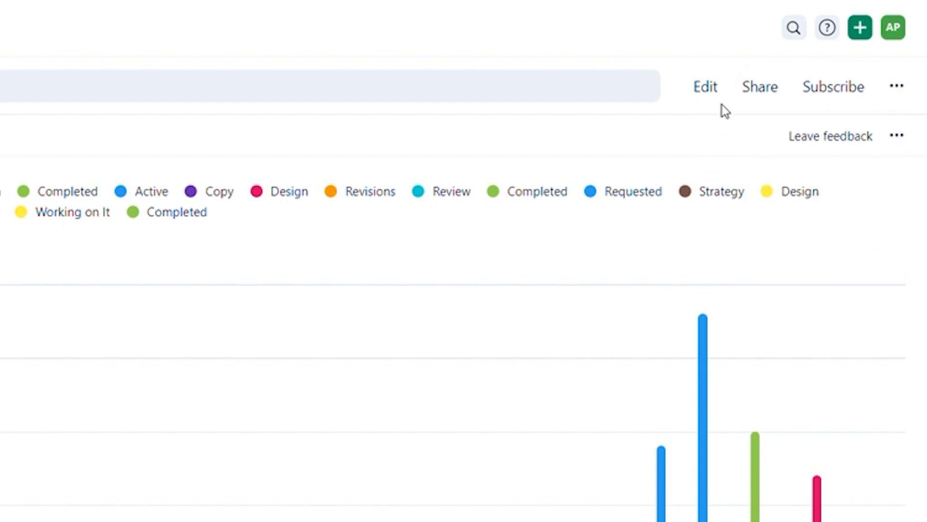
- Edit the report to use the Table layout and save it
{"action": "left_click", "coordinate": [704, 87]}
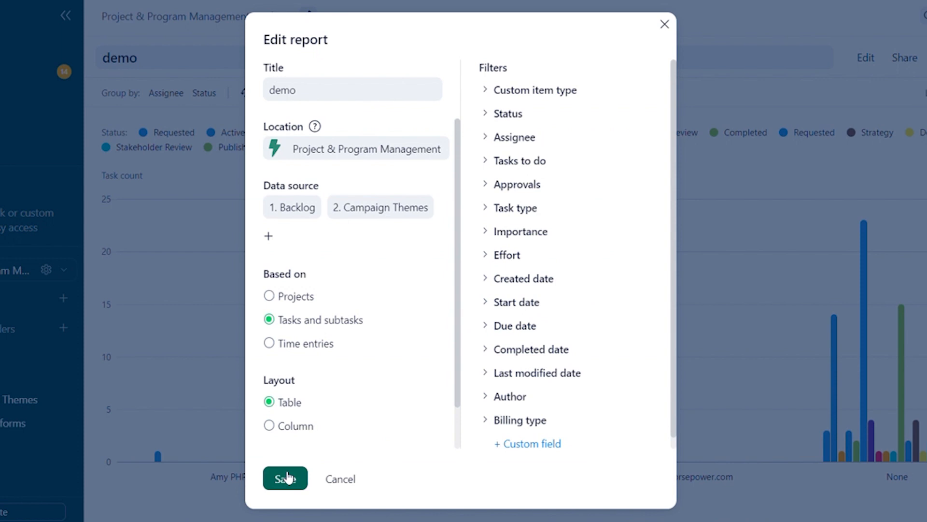
{"action": "left_click", "coordinate": [285, 477]}
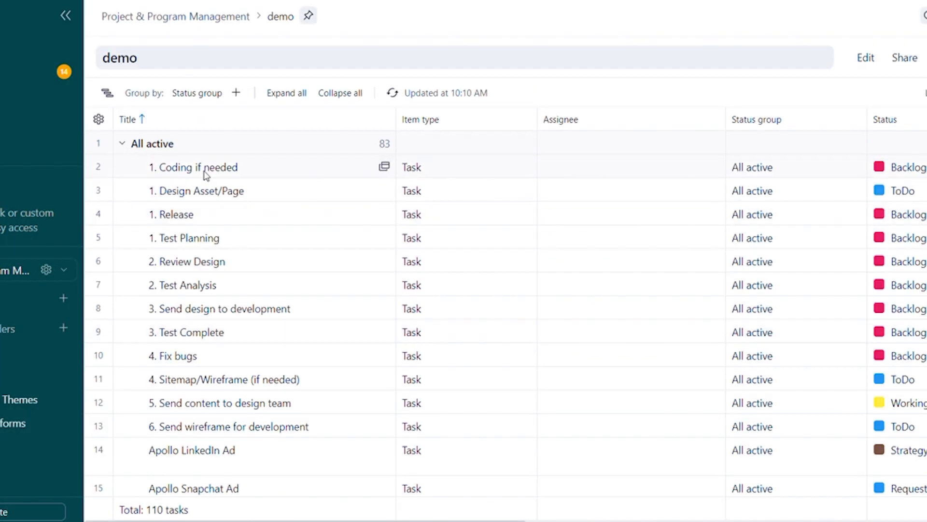
{"action": "mouse_move", "coordinate": [519, 136]}
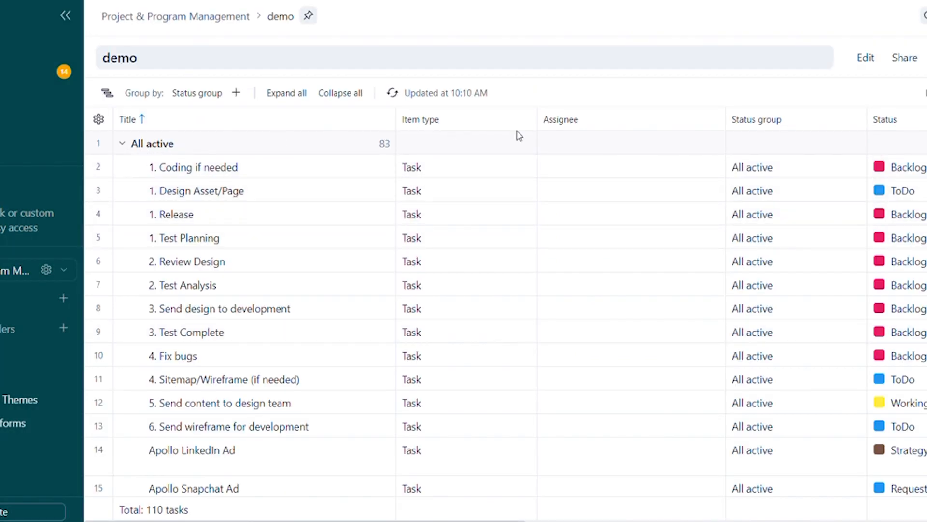
- Uncheck Effort, Item type, Planned fees and Planned cost; check Completed date
{"action": "left_click", "coordinate": [99, 119]}
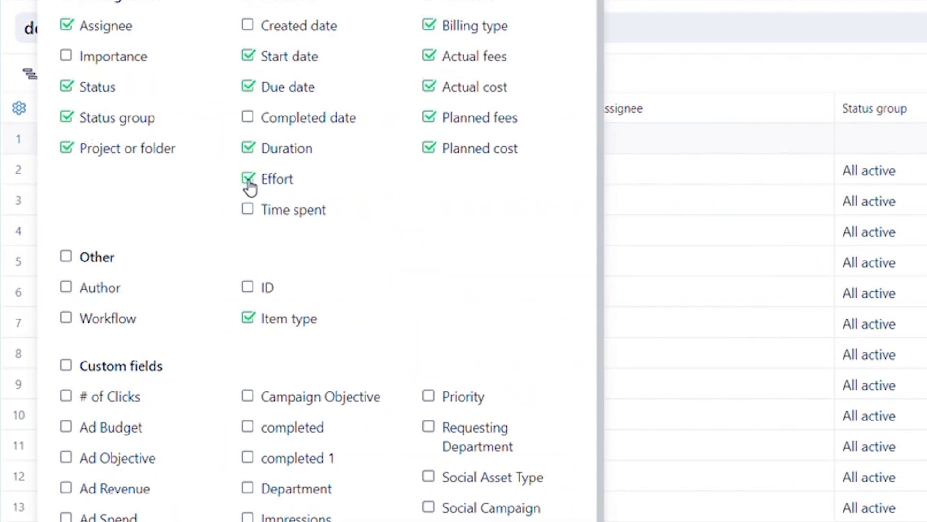
{"action": "left_click", "coordinate": [248, 179]}
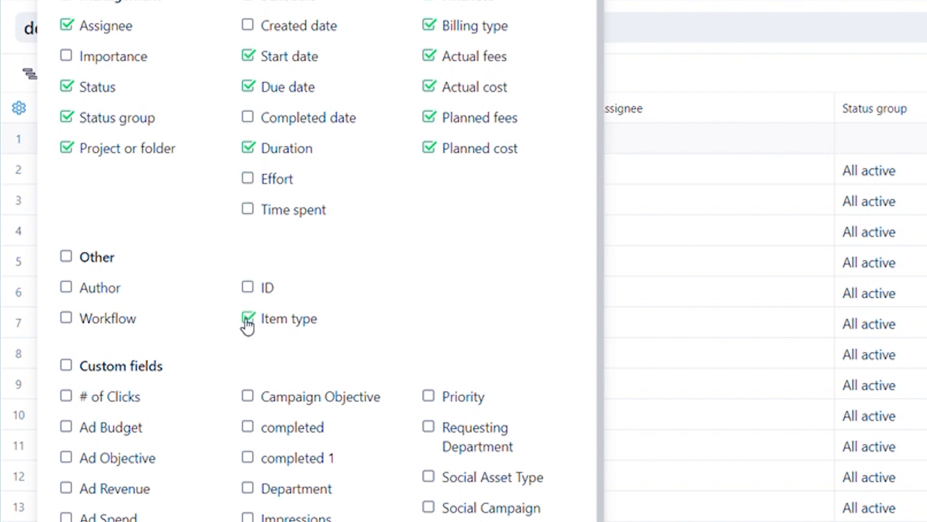
{"action": "left_click", "coordinate": [248, 319]}
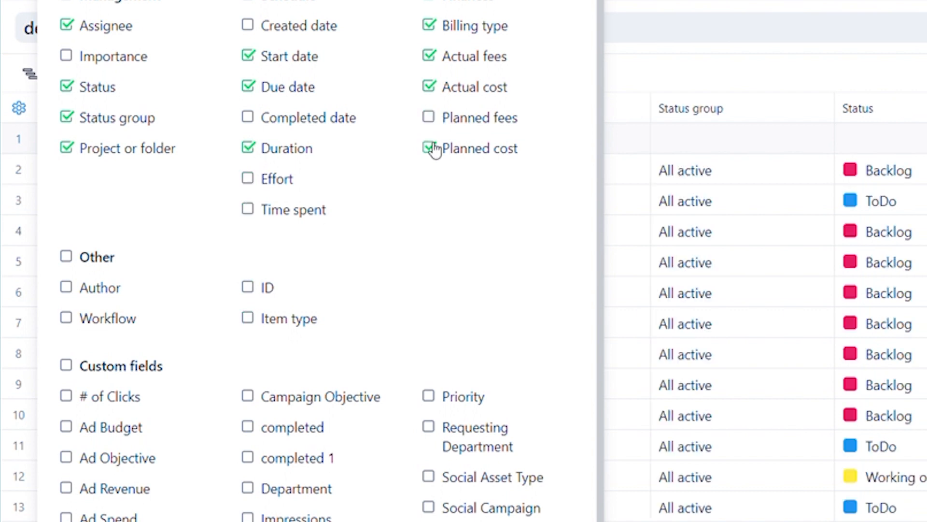
{"action": "left_click", "coordinate": [429, 148]}
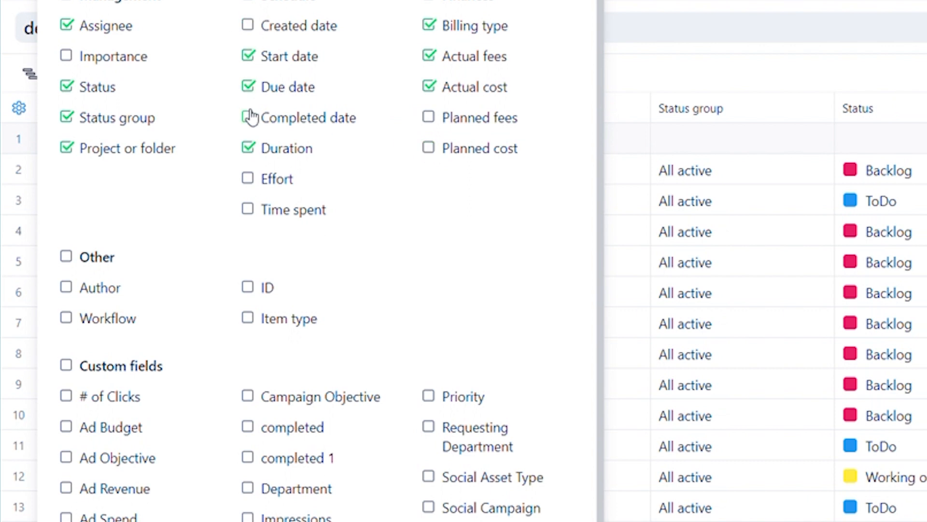
{"action": "left_click", "coordinate": [247, 117]}
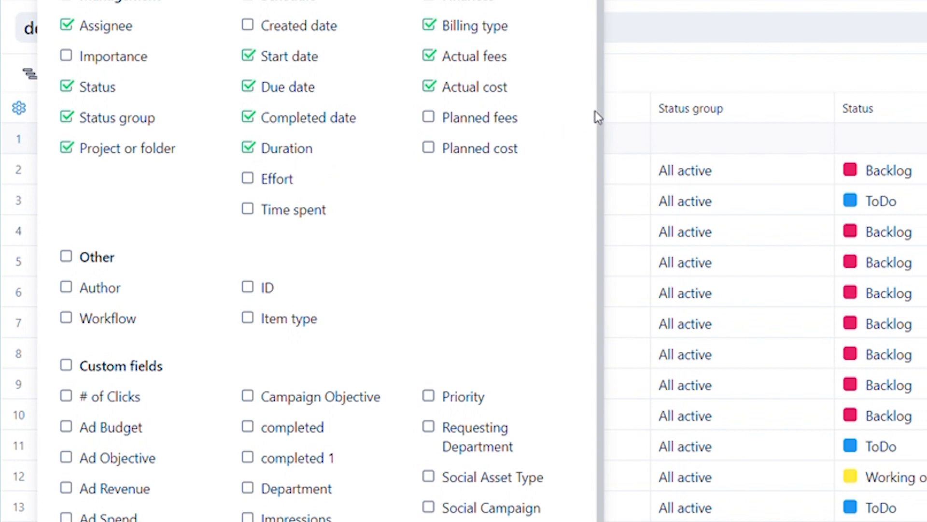
{"action": "left_click", "coordinate": [850, 28]}
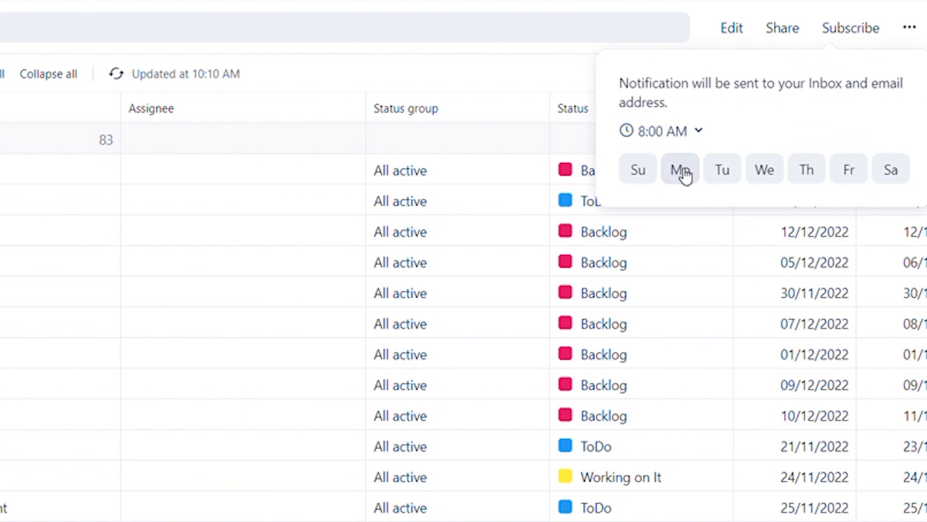
- Subscribe to Monday 8:00 AM report updates, then add Wednesday
{"action": "left_click", "coordinate": [680, 169]}
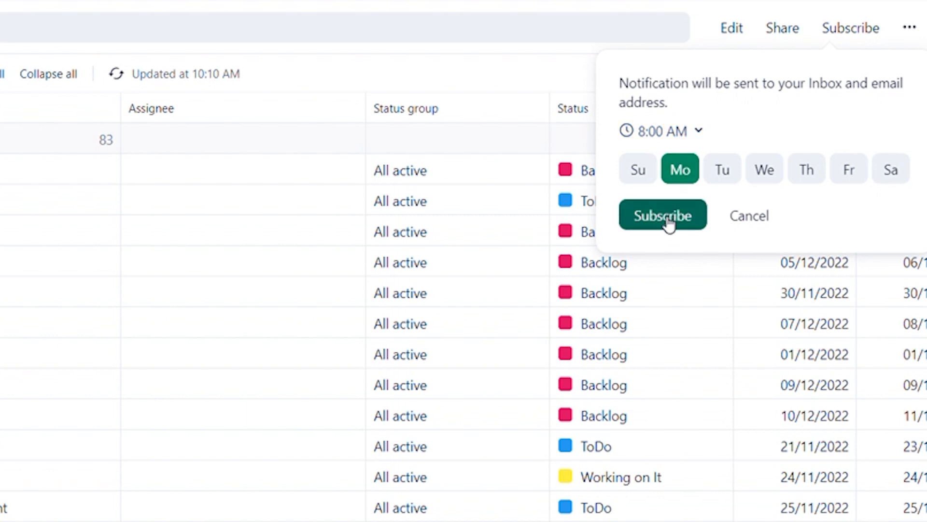
{"action": "mouse_move", "coordinate": [667, 184]}
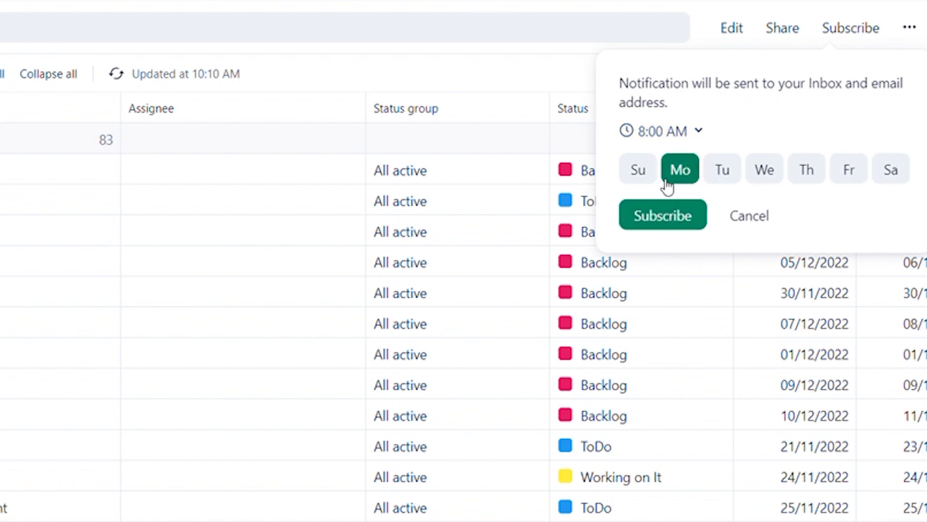
{"action": "left_click", "coordinate": [662, 215]}
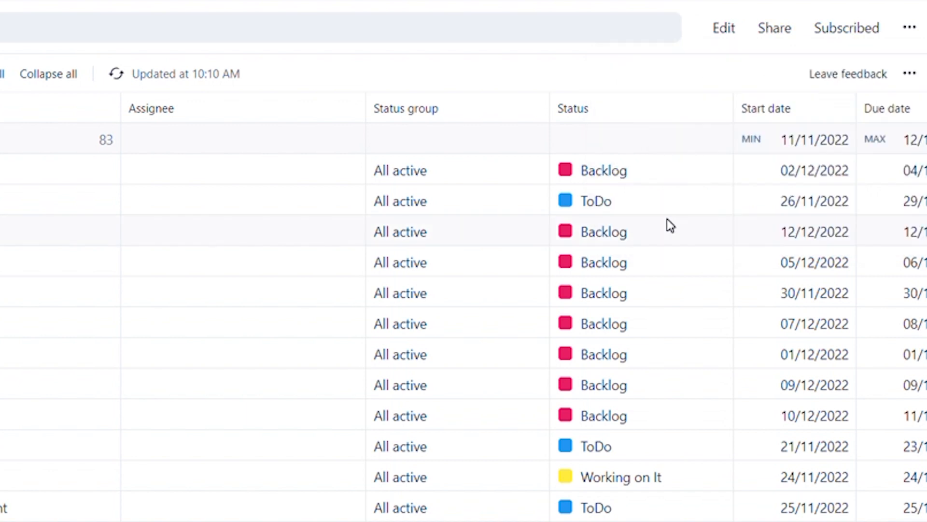
{"action": "left_click", "coordinate": [846, 28]}
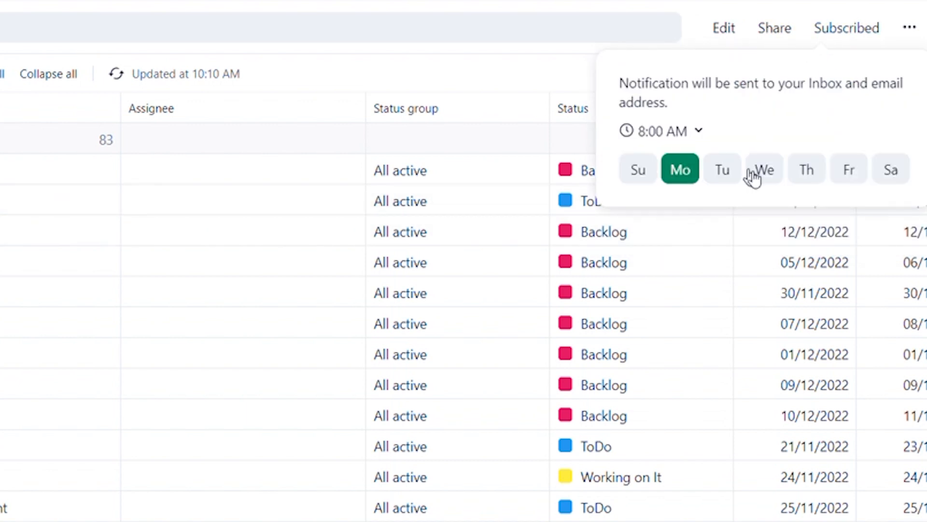
{"action": "left_click", "coordinate": [764, 169]}
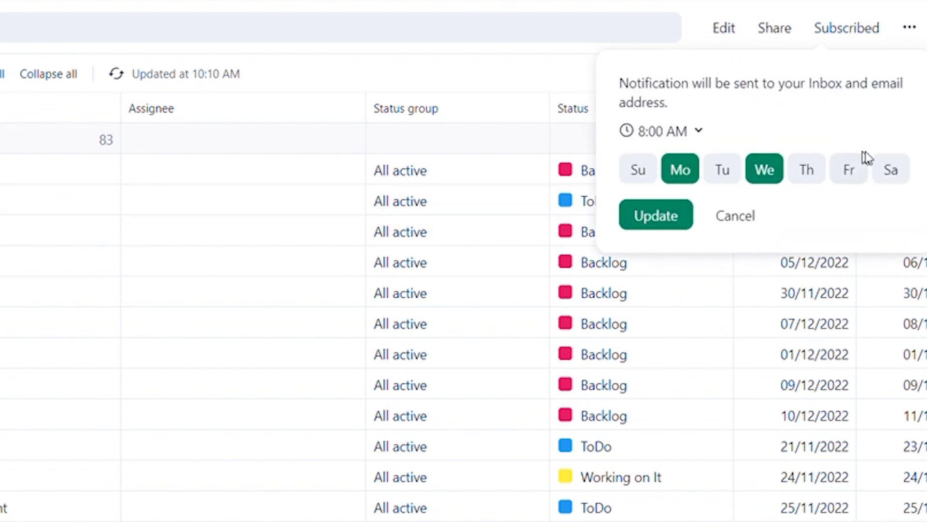